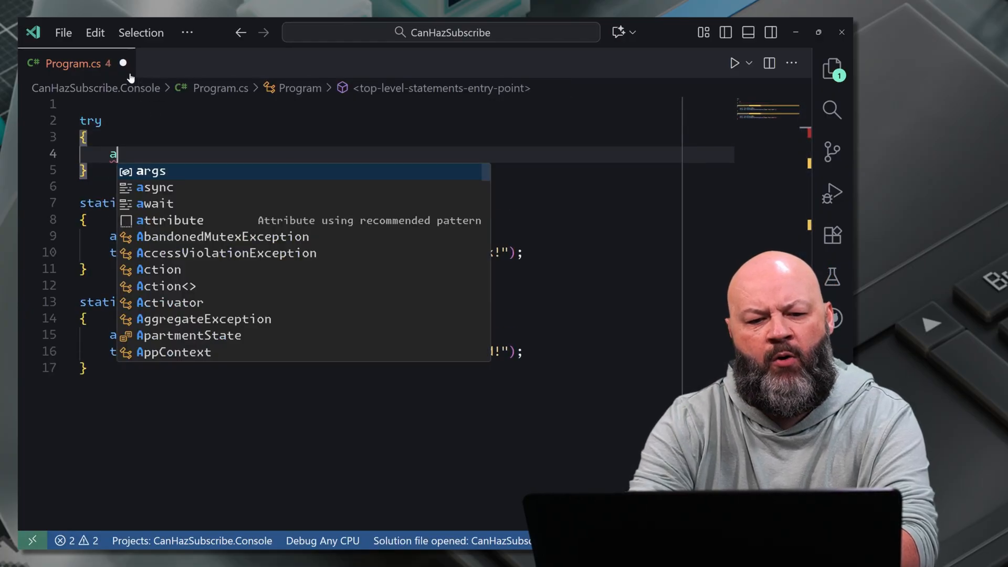
- Await BoomFromTaskAsync() inside a try block and add a catch (Exception ex) clause
text(wait Boof)
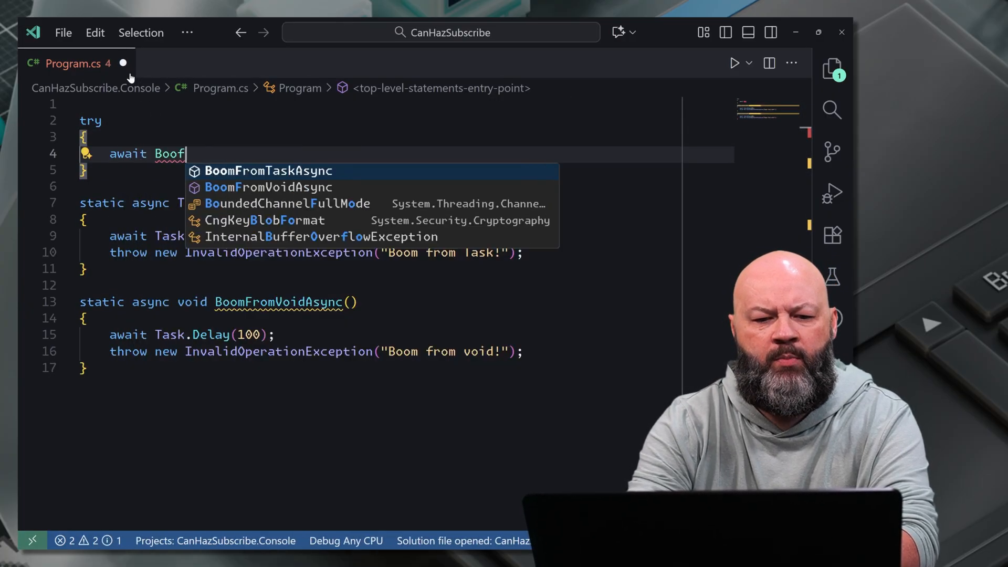
key(Tab)
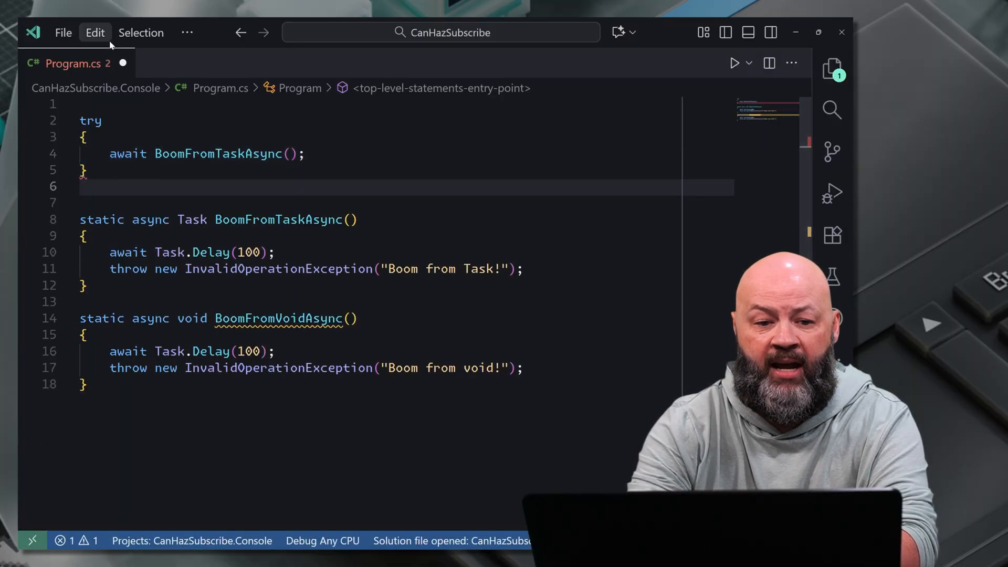
text(catch (ex)
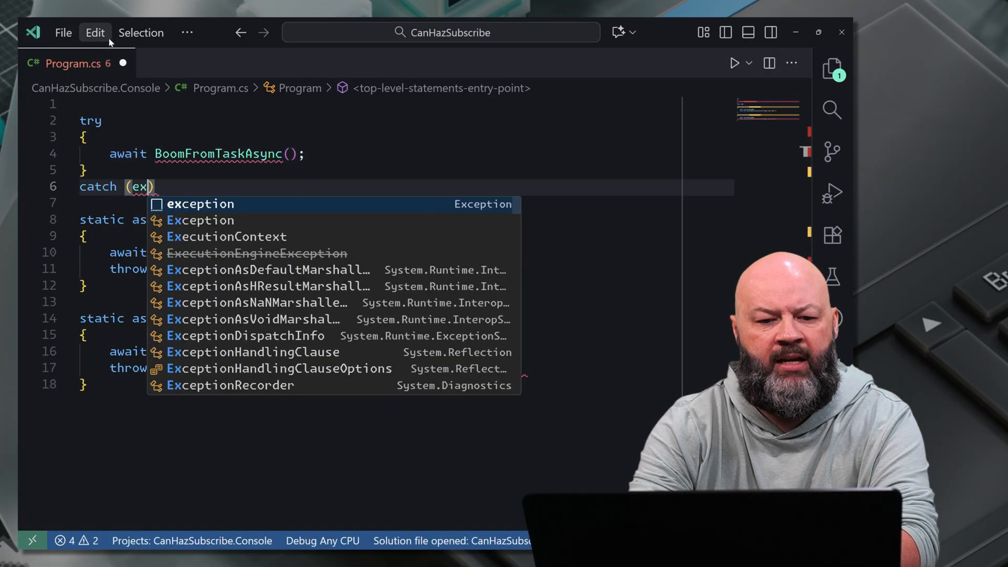
text(Exception)
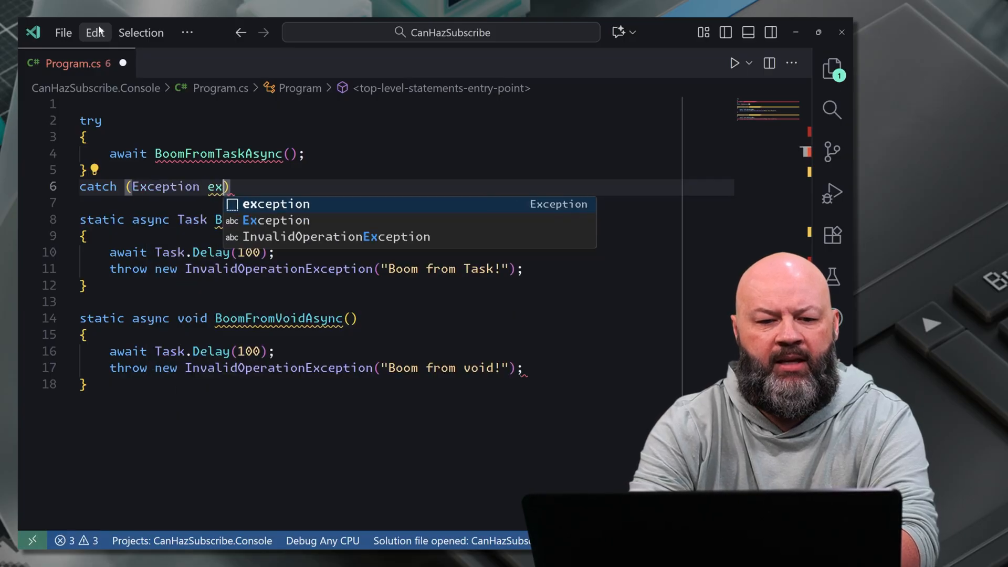
- Write Console.WriteLine($"Boom from Task: {ex.Message}"); in the catch block
text(Cons)
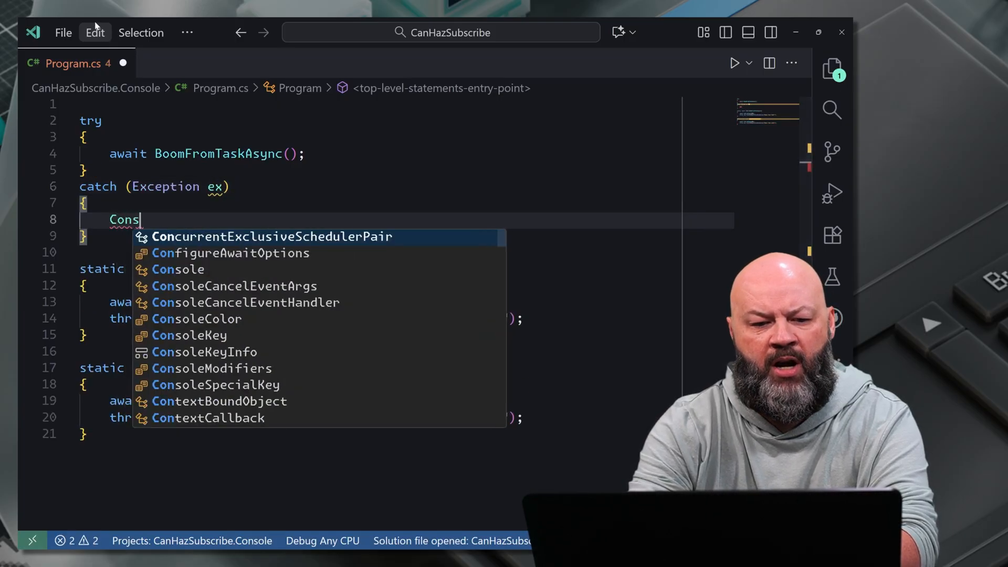
text(ole.w)
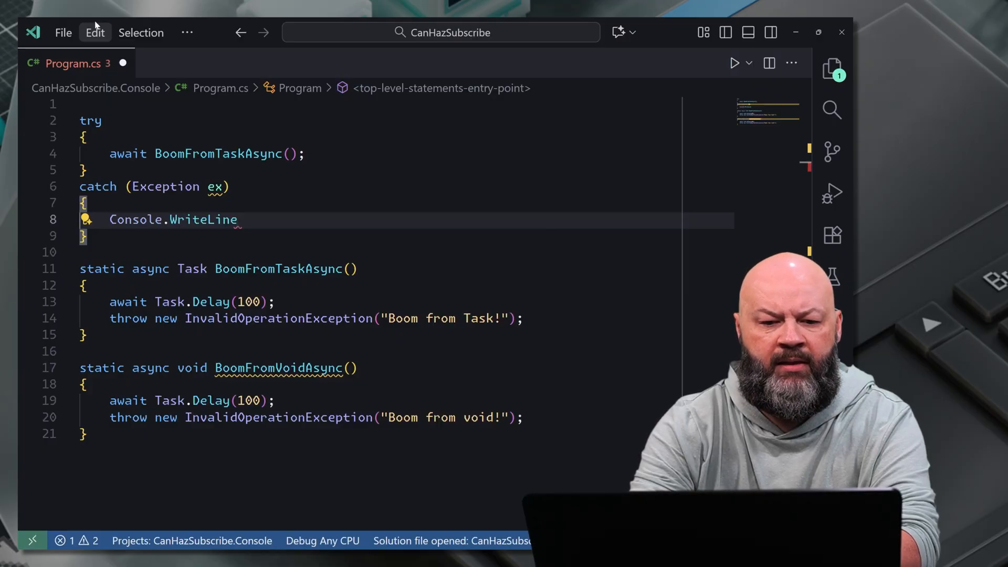
text((""))
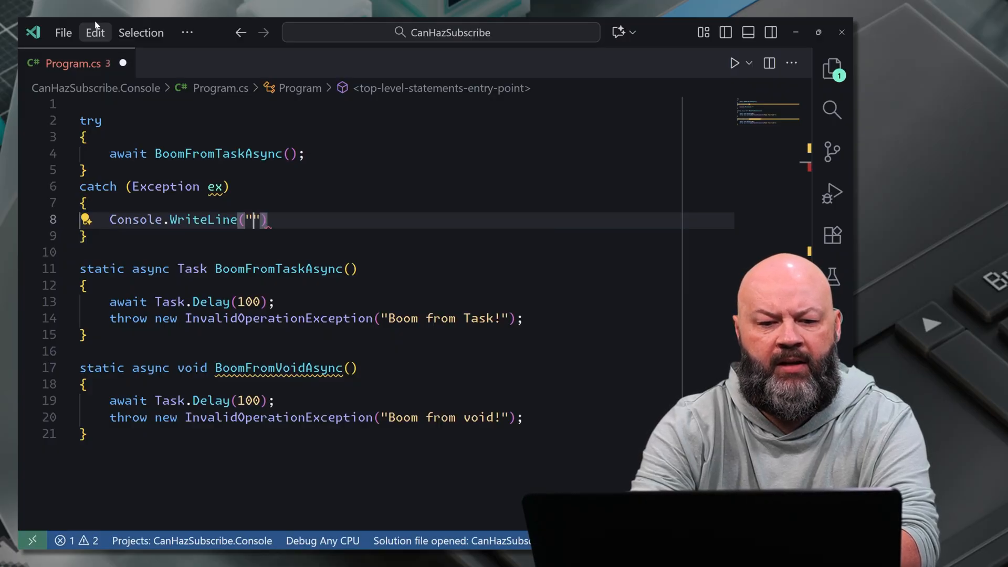
text($)
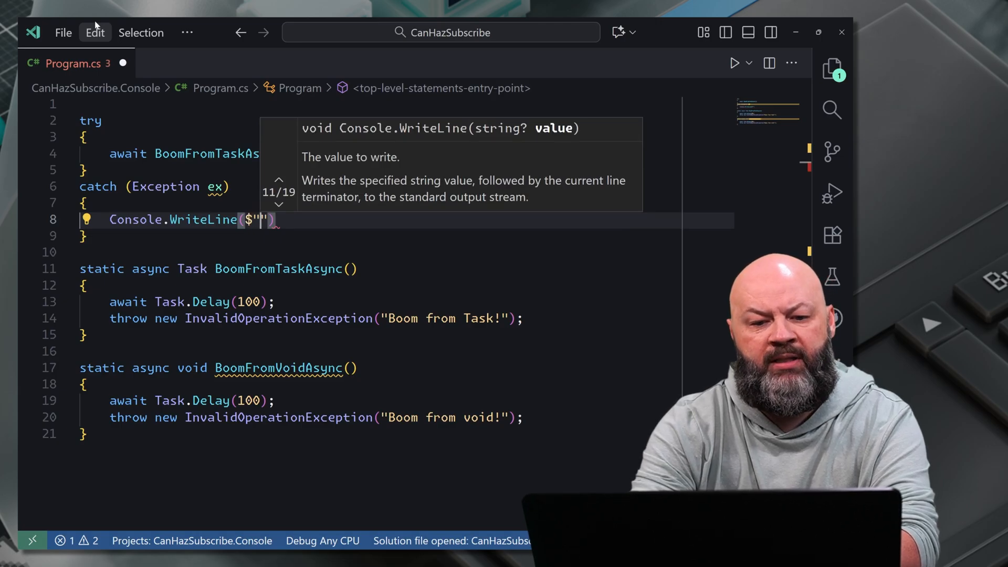
text(Boof)
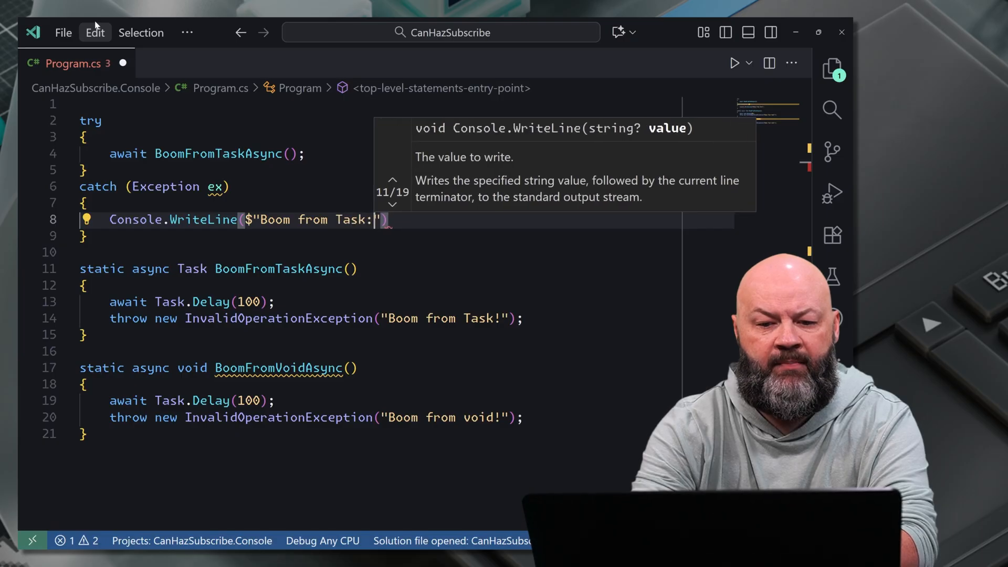
text({ex)
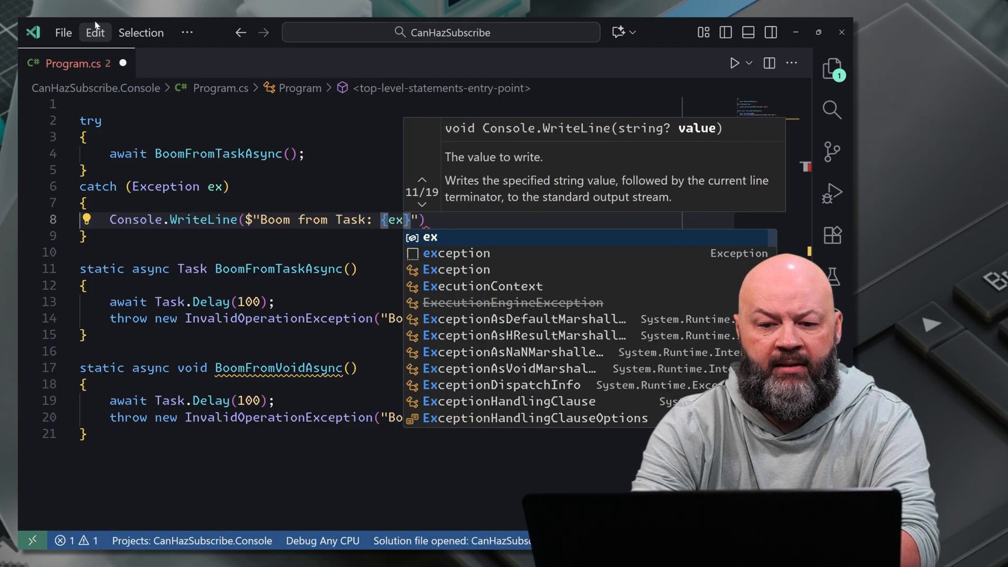
text(.Message)
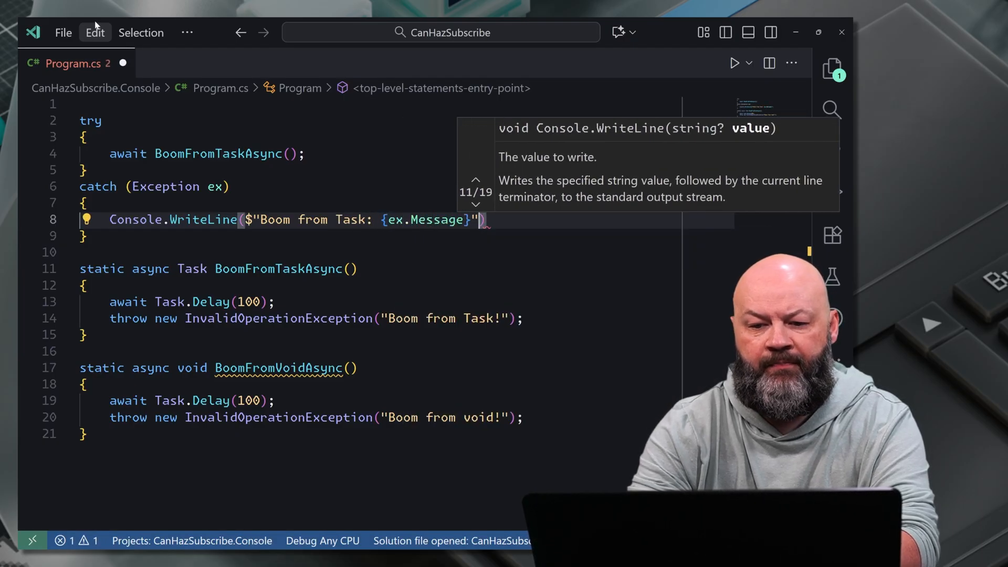
text(;)
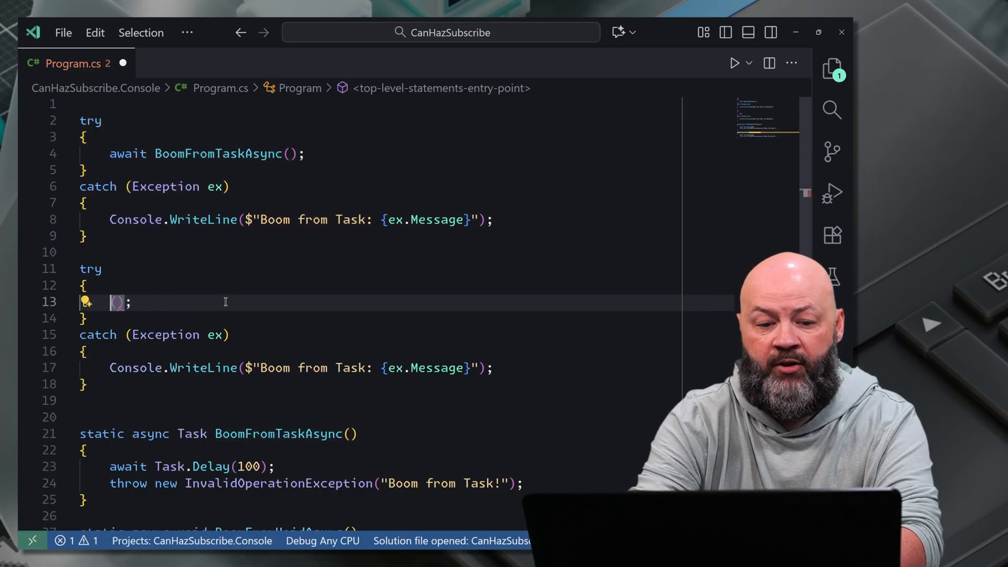
- Add a second try/catch calling BoomFromVoidAsync followed by await Task.Delay(300)
text(BoomFromVoidAsync)
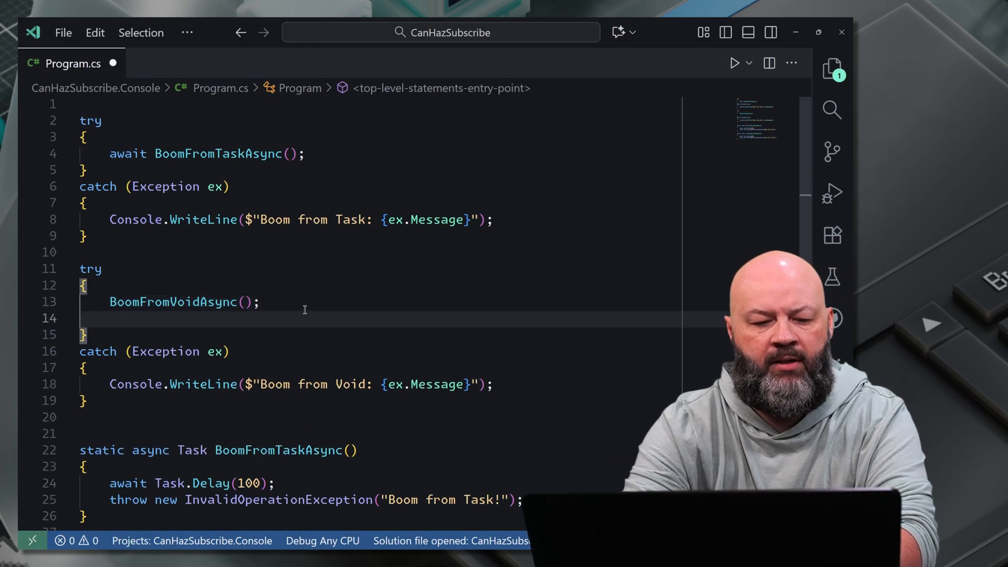
text(await)
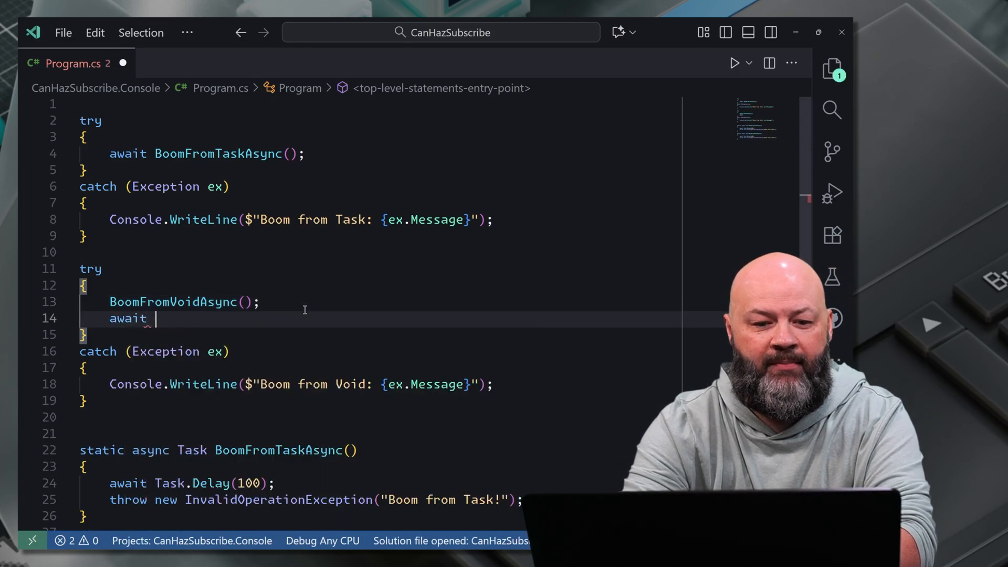
text(Task.Delay()
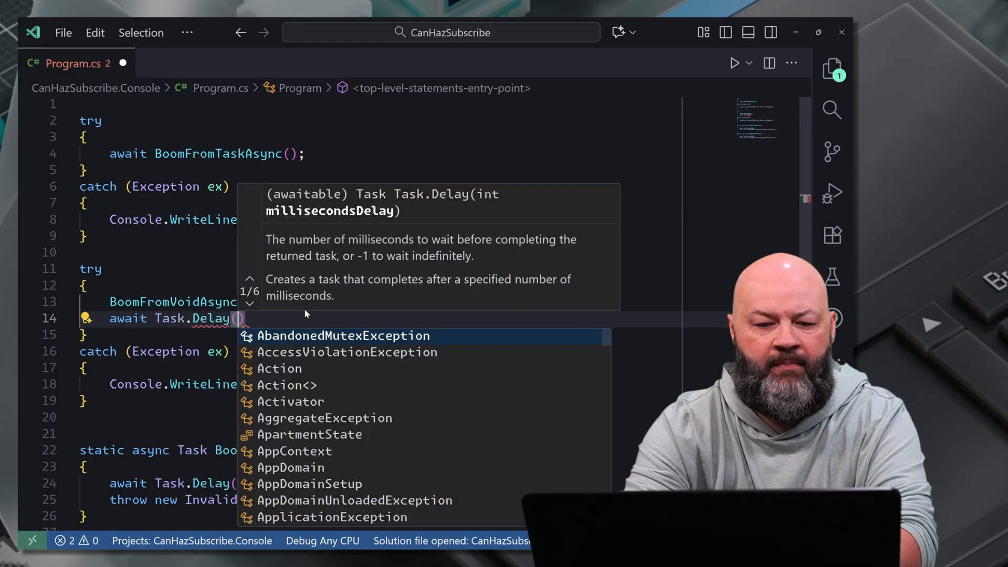
text(300)
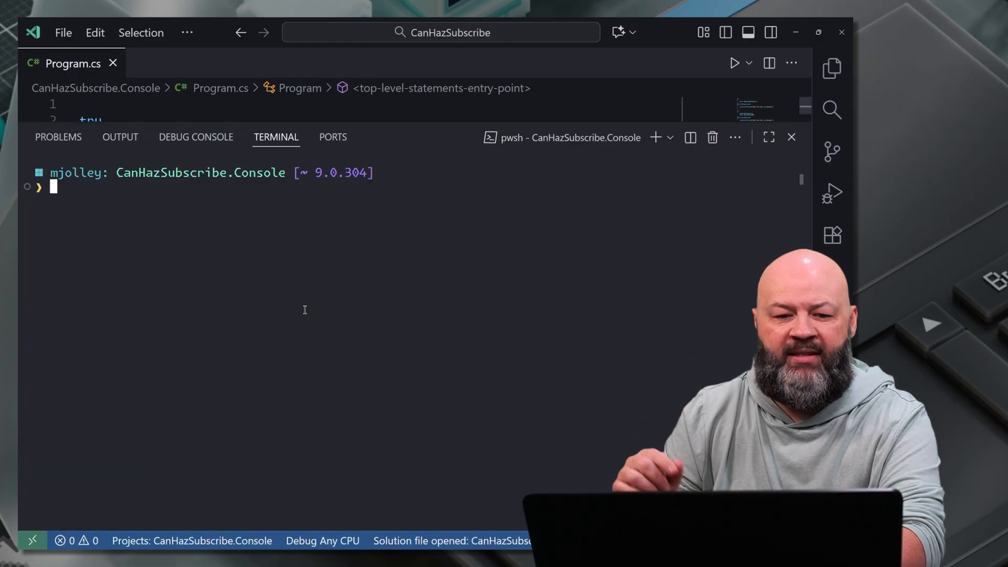
- Run the console project with dotnet run and review the exception output
text(dotnet run)
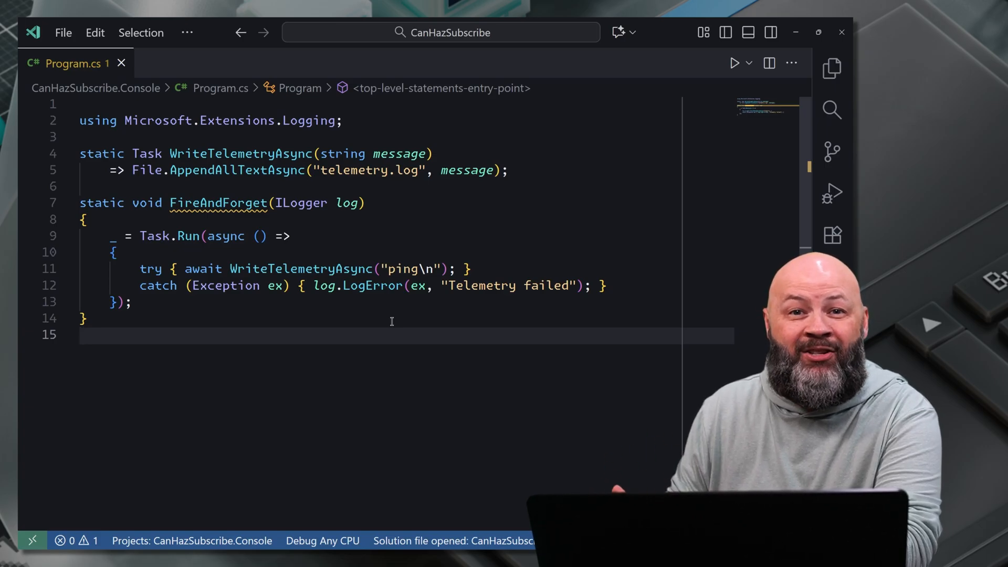
mouse_move(412, 269)
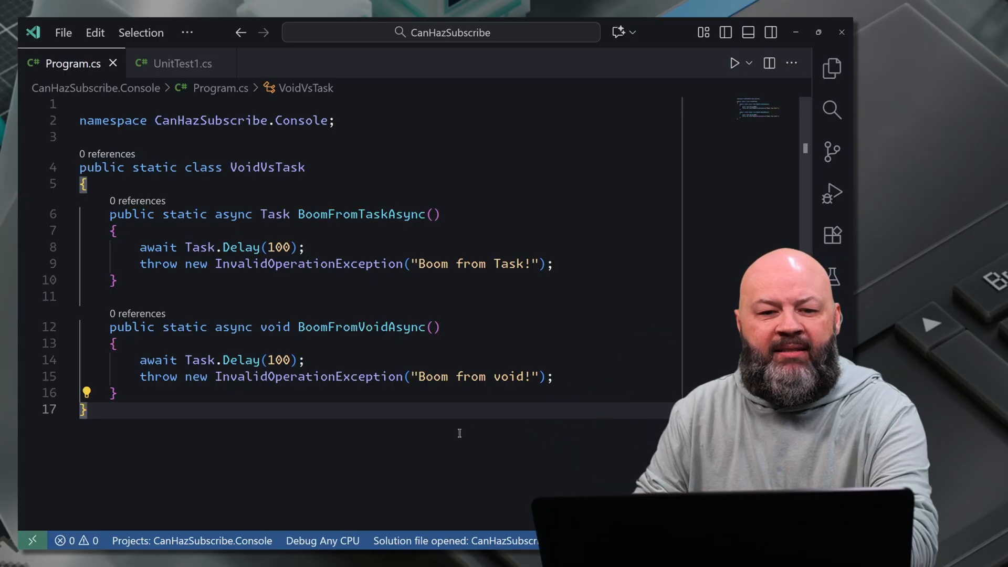
- Start a [Test] method TestTask on a new line inside the Tests class
click(181, 63)
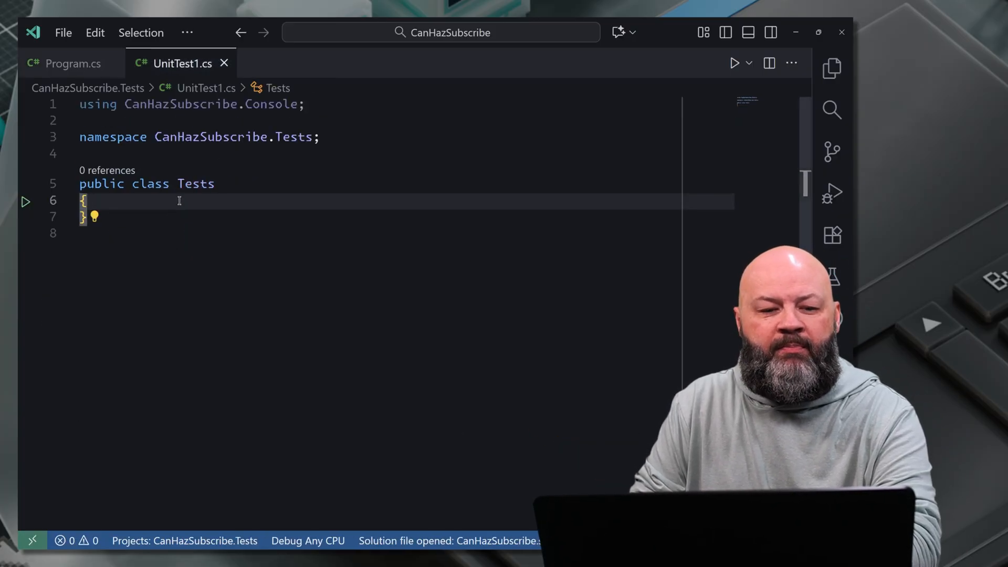
key(enter)
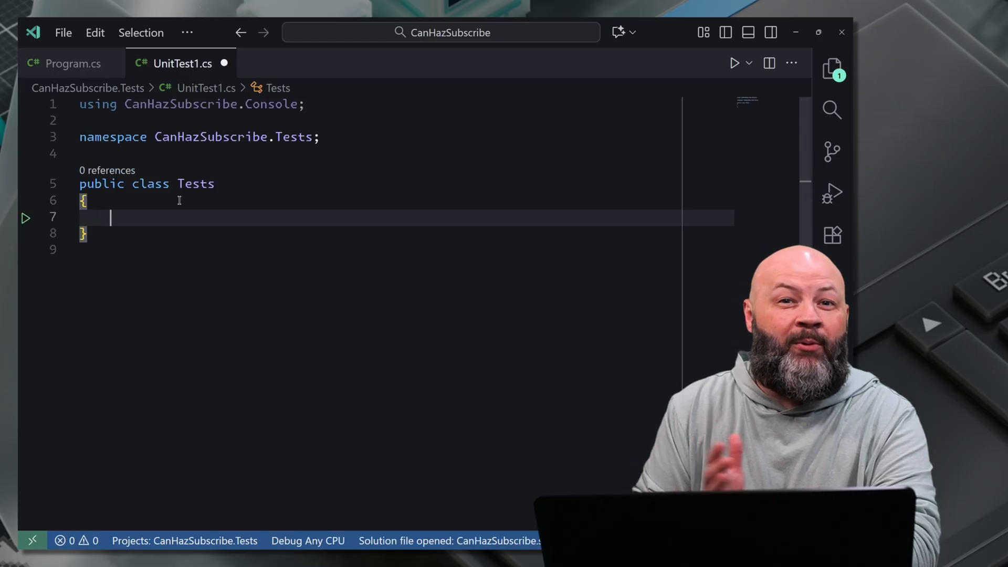
text([Test)
text(public void)
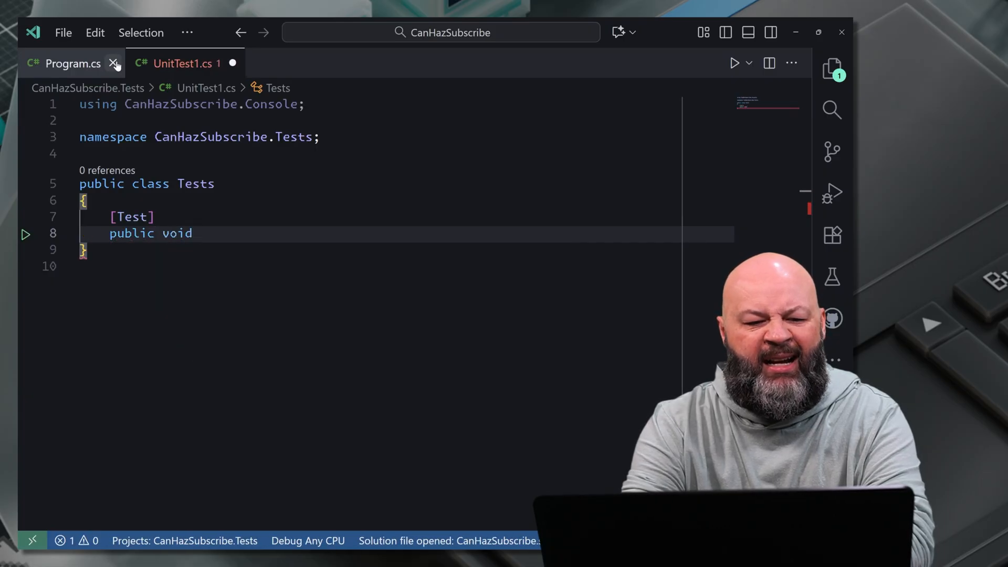
text(TestTask()
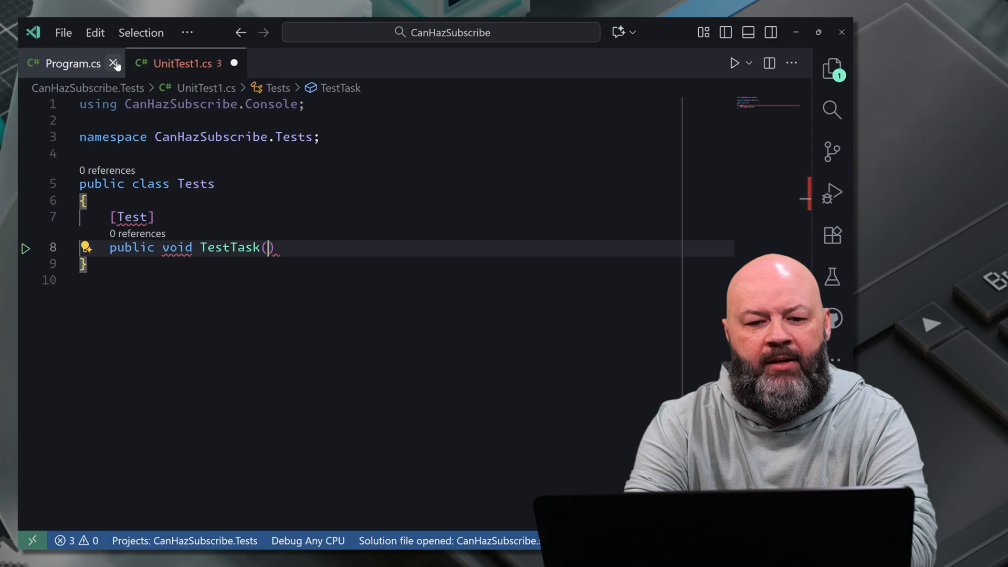
text(a)
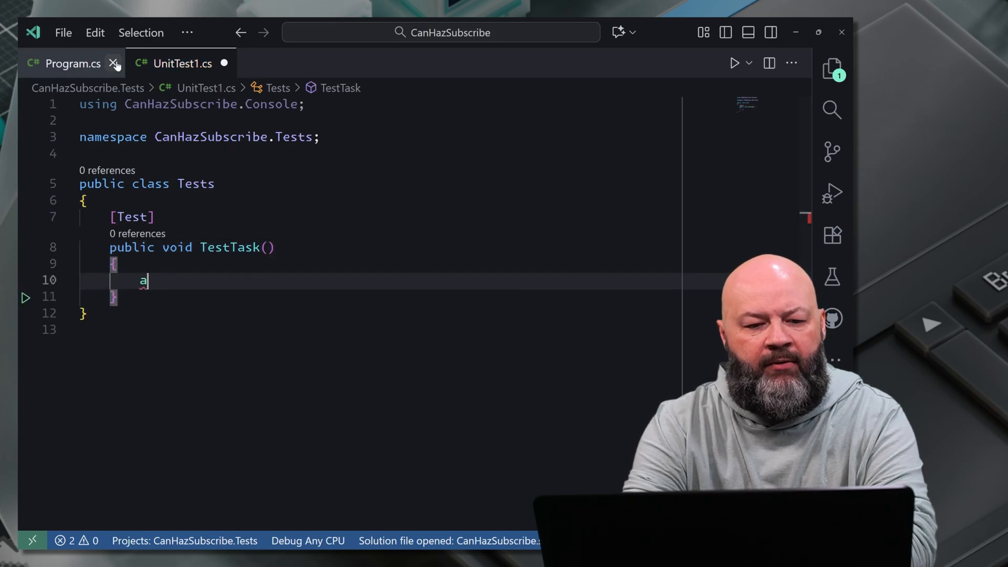
- Assert.ThrowsAsync<InvalidOperationException> on VoidVsTask.BoomFromTaskAsync
text(Assert.throwsAsync<I)
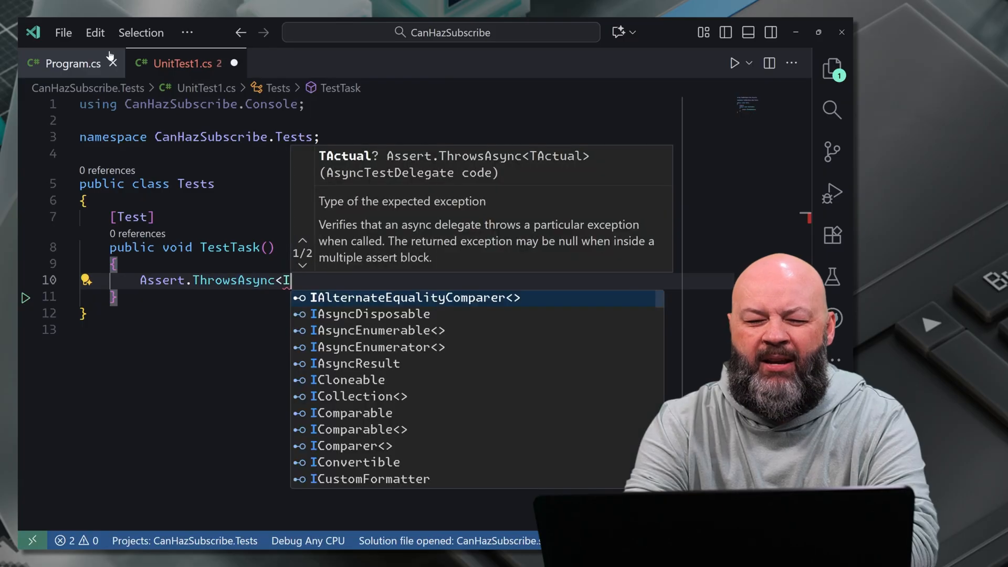
text(nvalidOperationException)
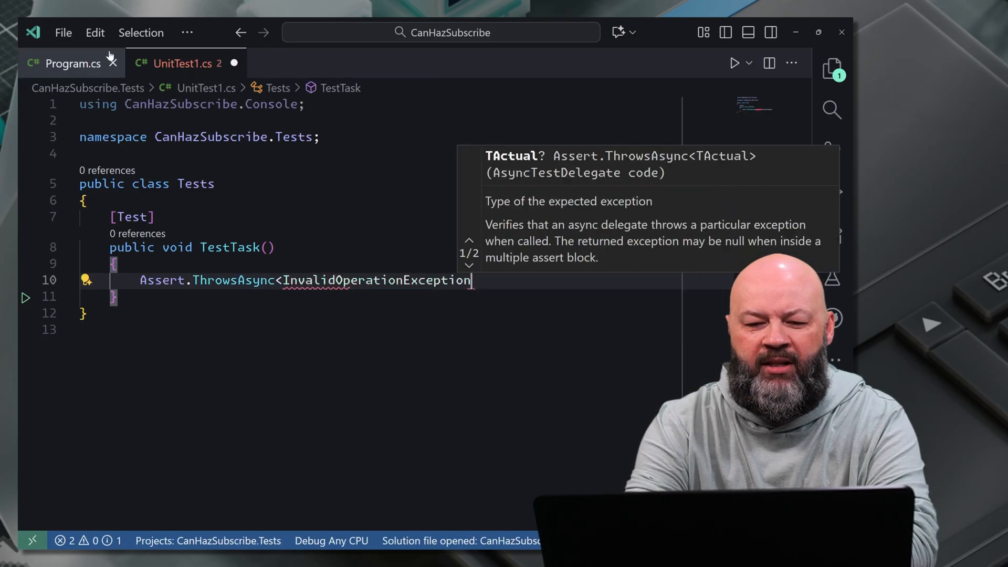
text(>())
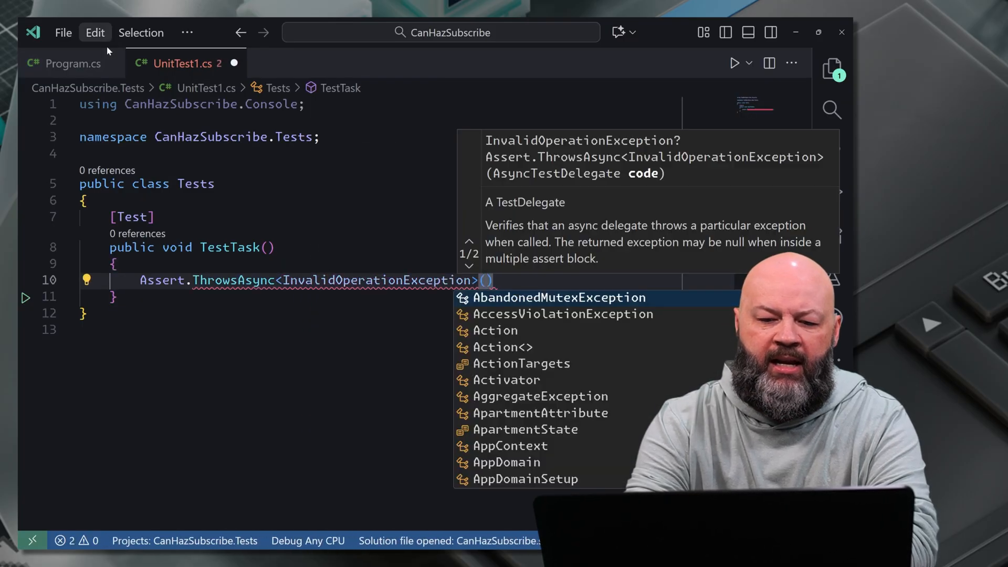
text(Voidv)
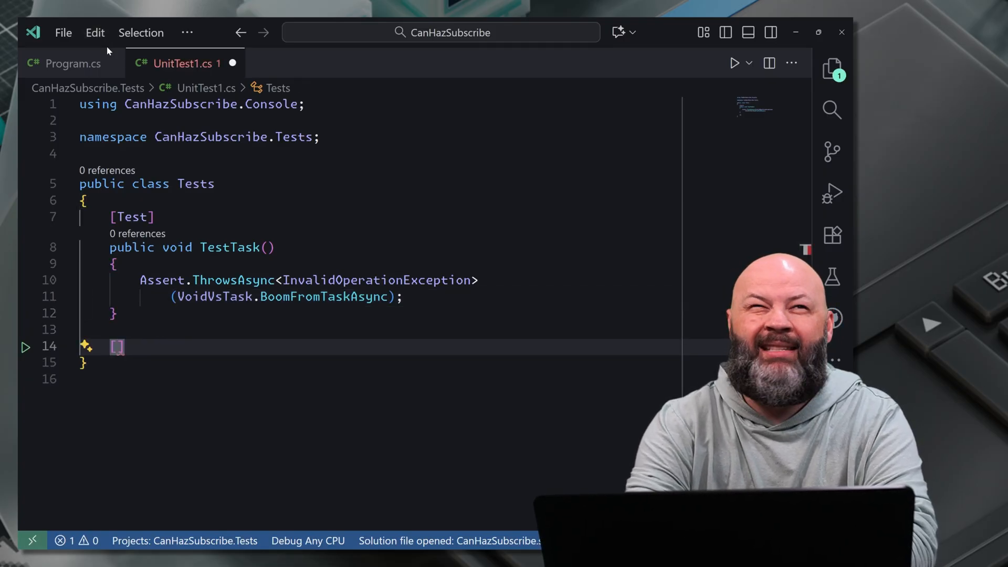
- Write a [Test] method TestVoid calling VoidVsTask.BoomFromVoidAsync()
text([Test])
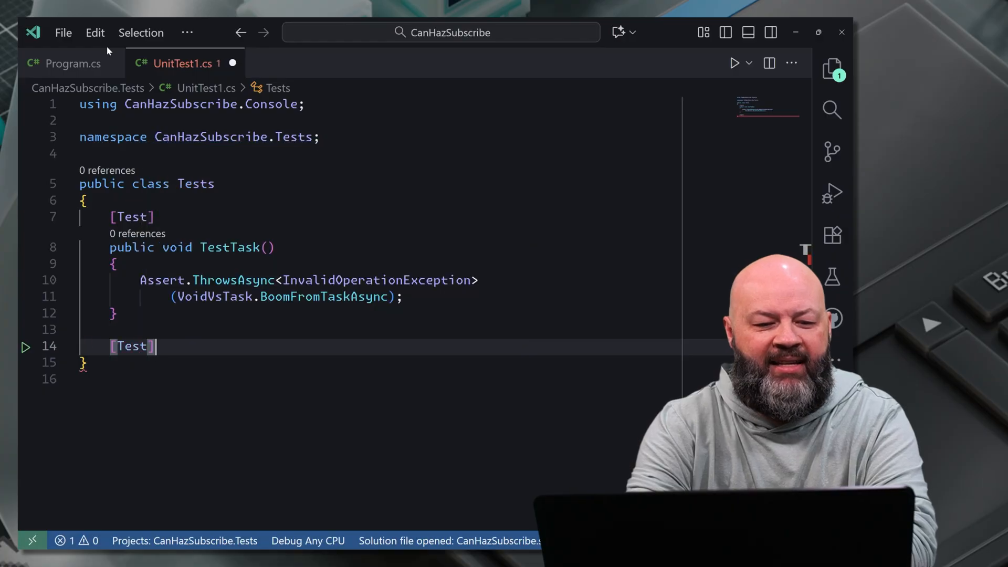
text(public void)
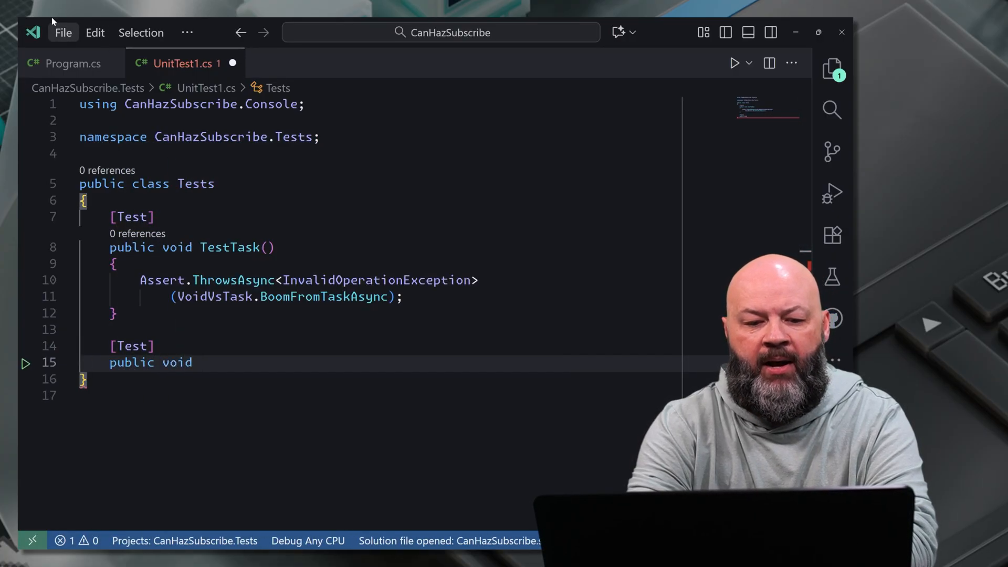
text(Void()
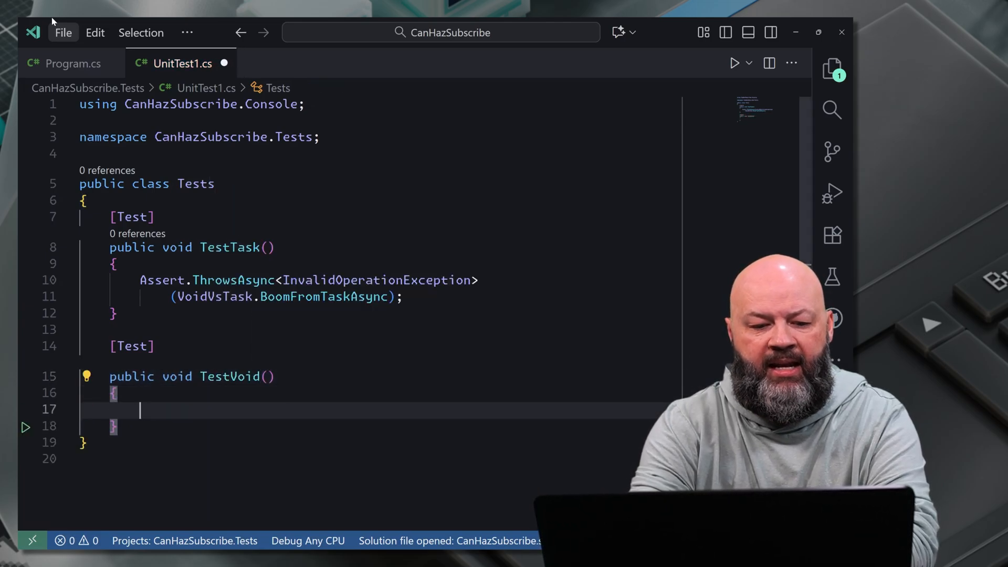
text(B)
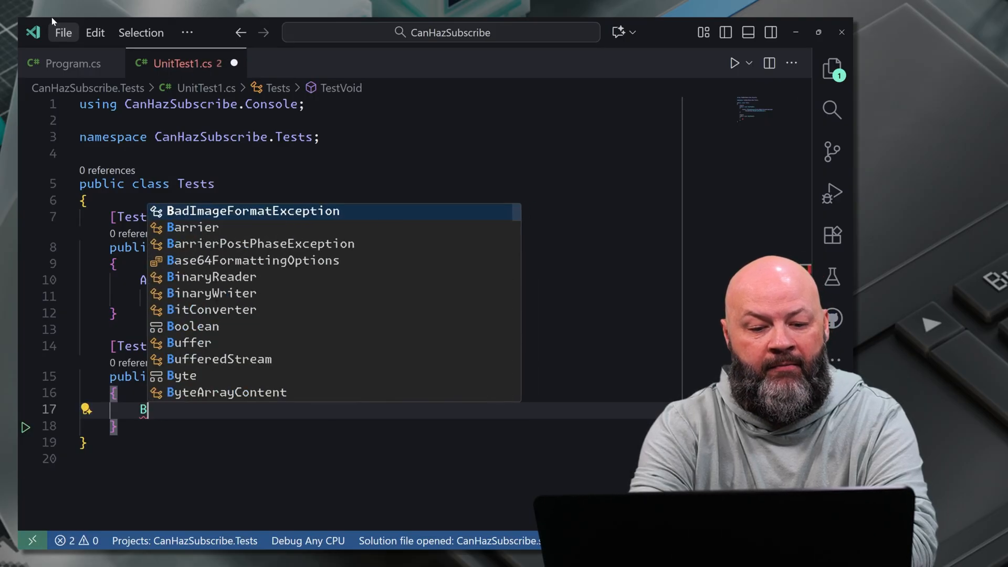
text(VoidVsTask.BoomFromVoidAsync)
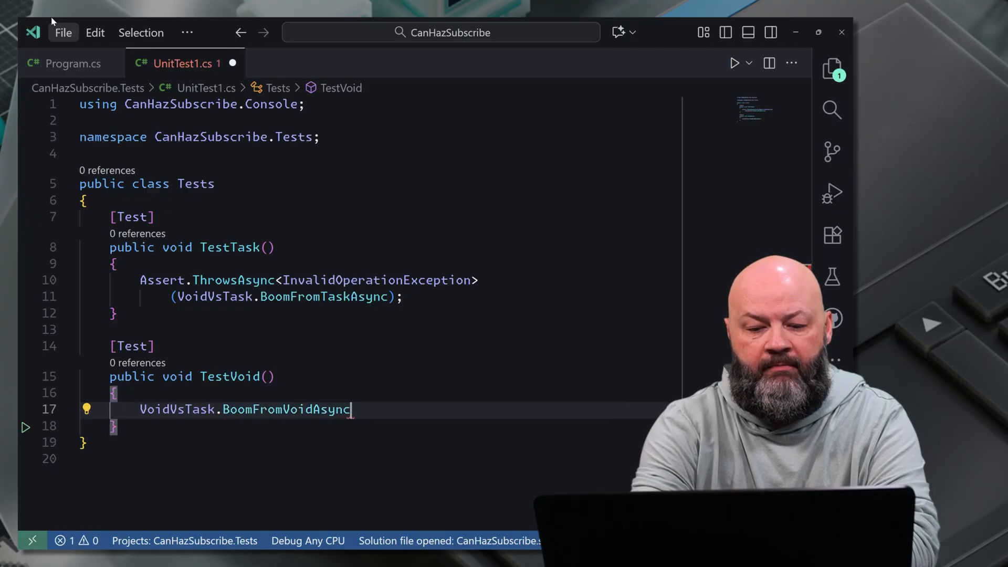
- Comment that the test may go green, then start a dotnet command in the terminal
text((); // This is going to fire)
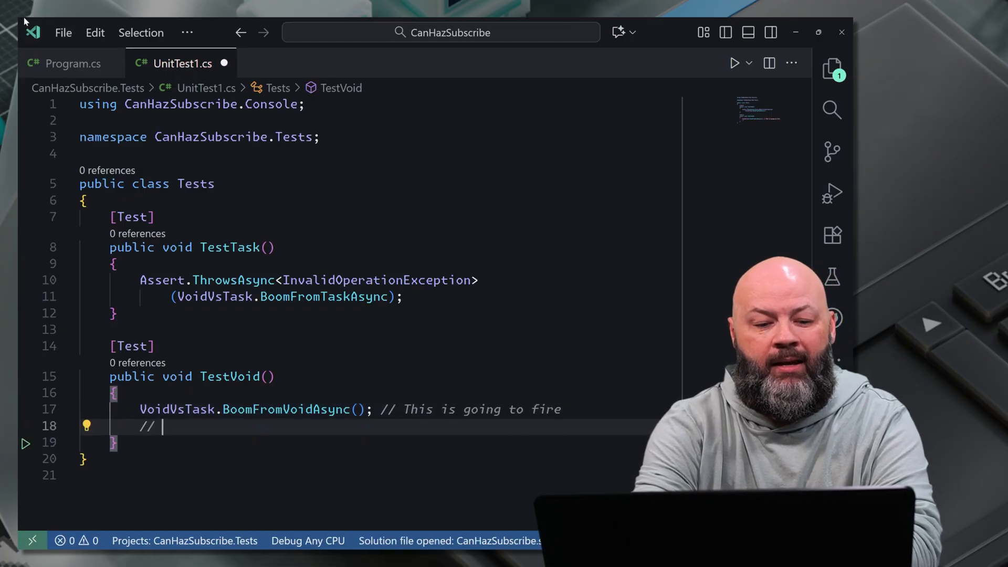
text(it may go green)
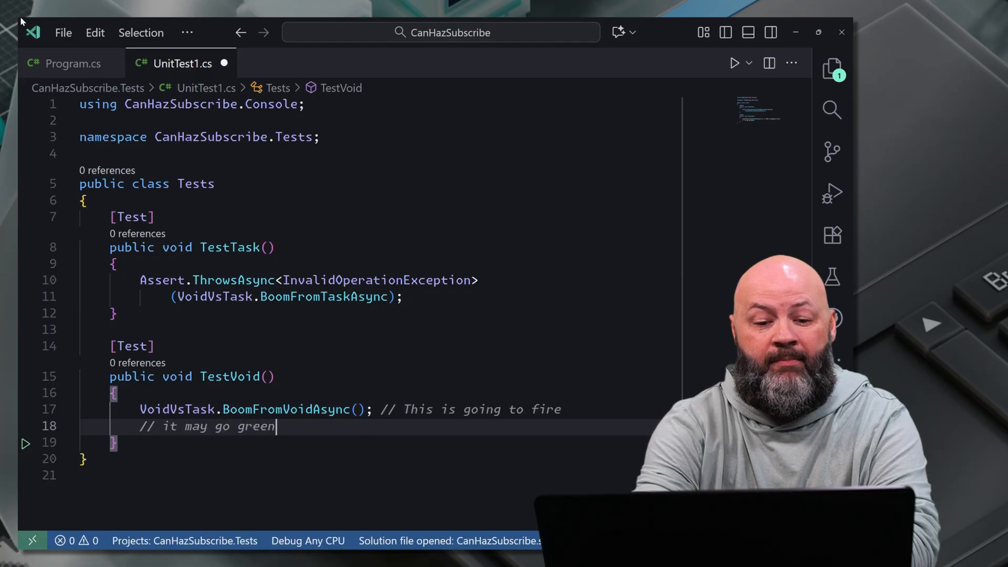
text(.)
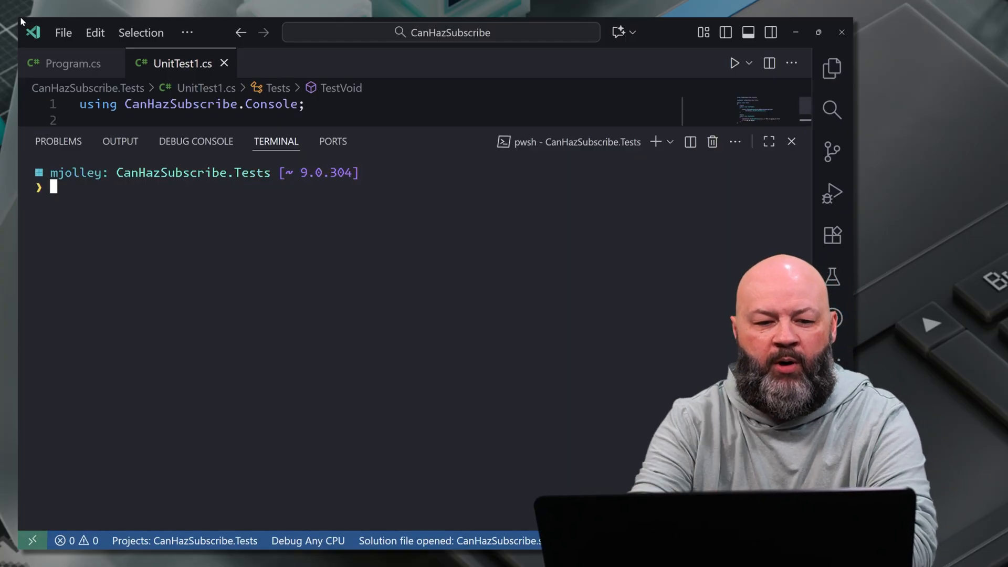
text(dotnet)
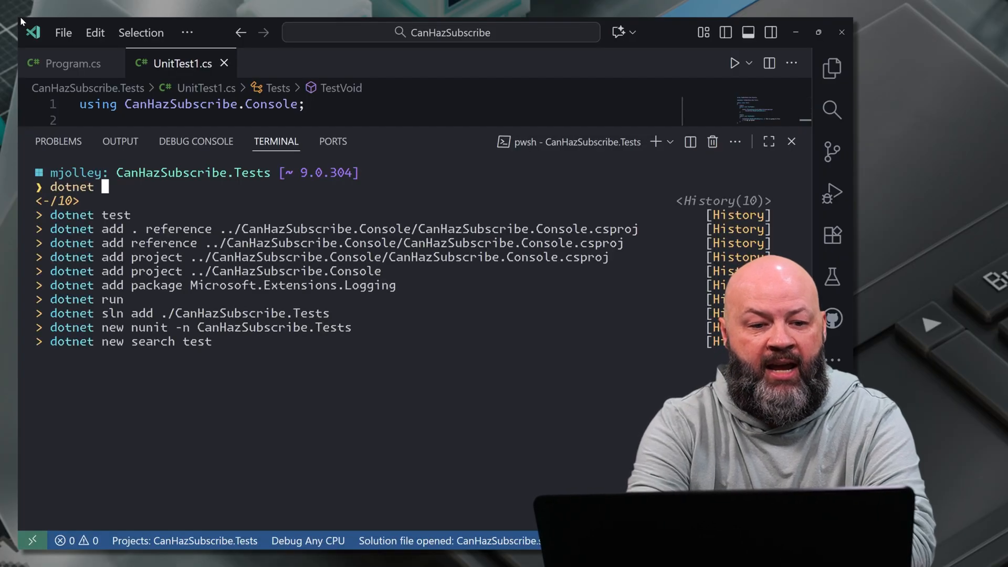